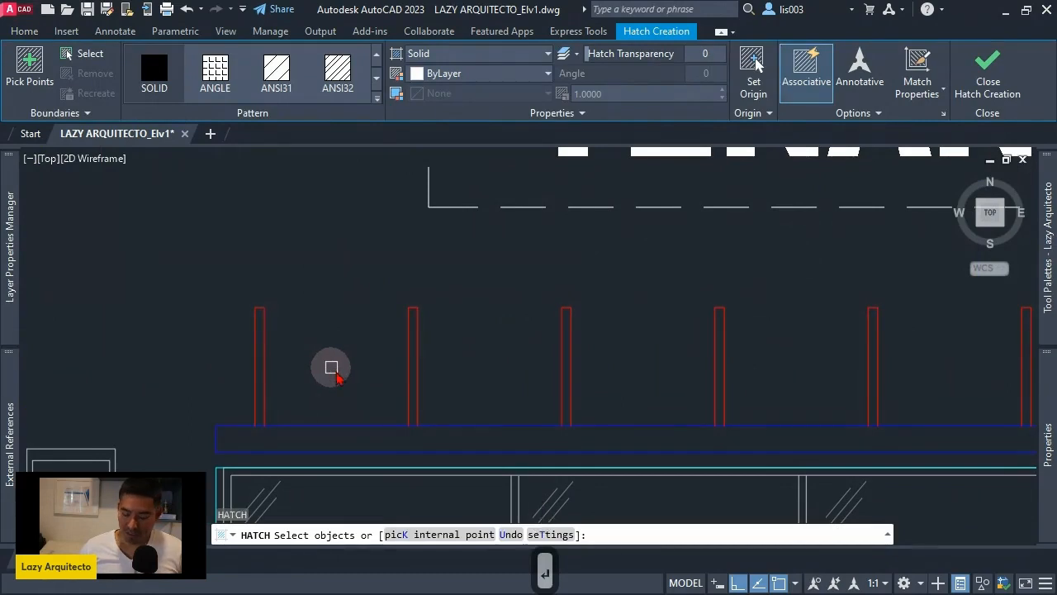
Fill one narrow red enclosure above the storefront with a SOLID hatch
click(261, 368)
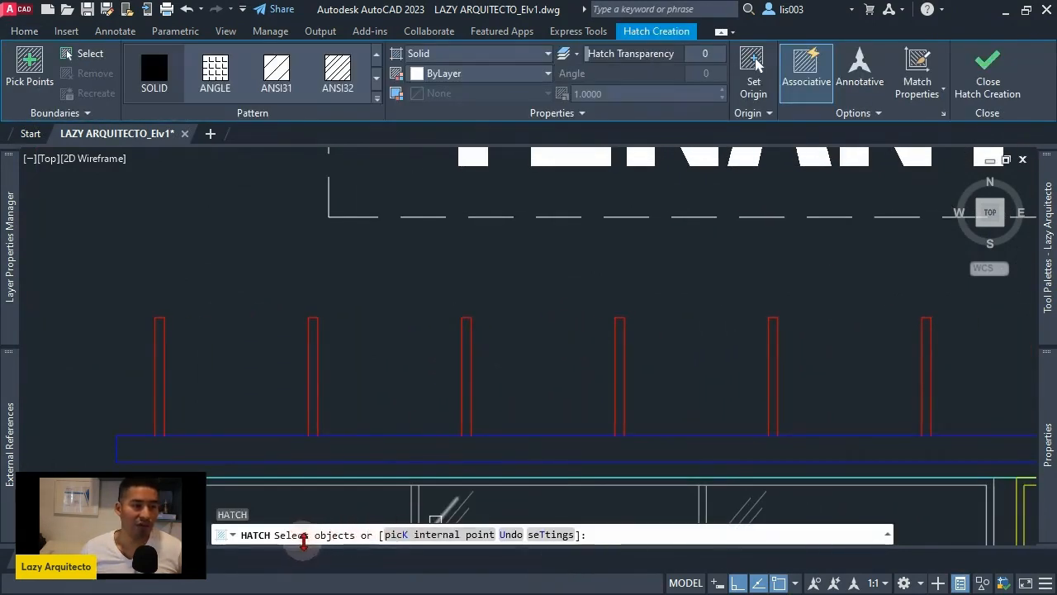
click(140, 301)
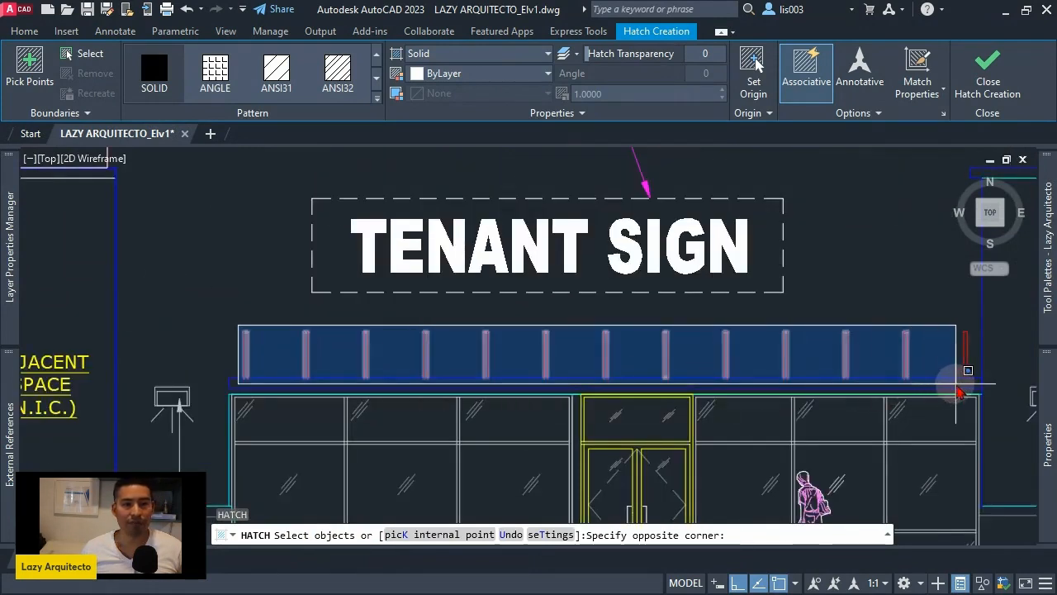
click(597, 334)
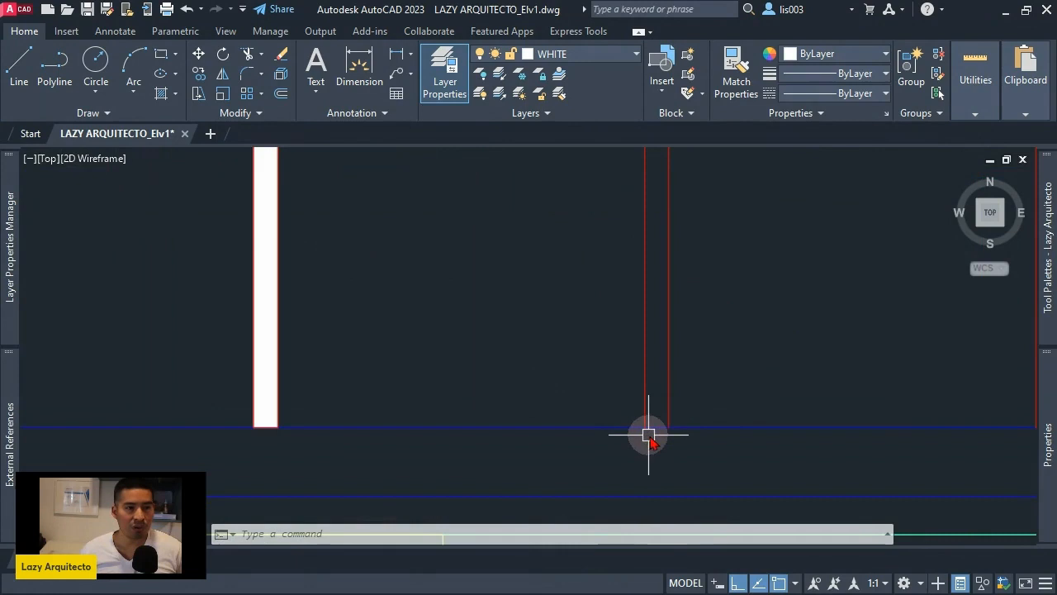
Pan across the storefront and zoom out to show the tenant sign area
drag(648, 435, 549, 465)
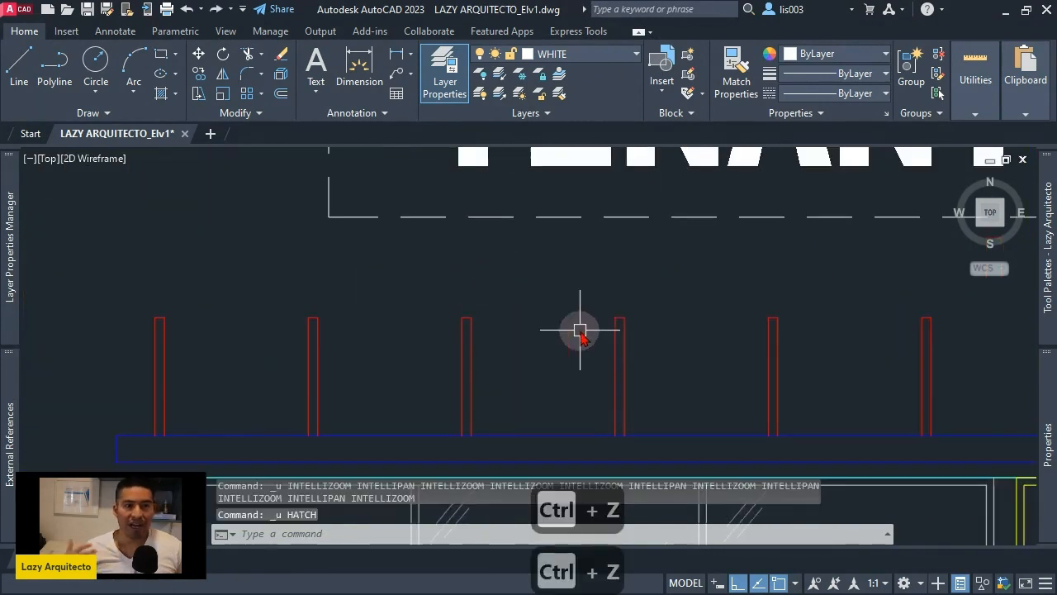
drag(578, 330, 553, 388)
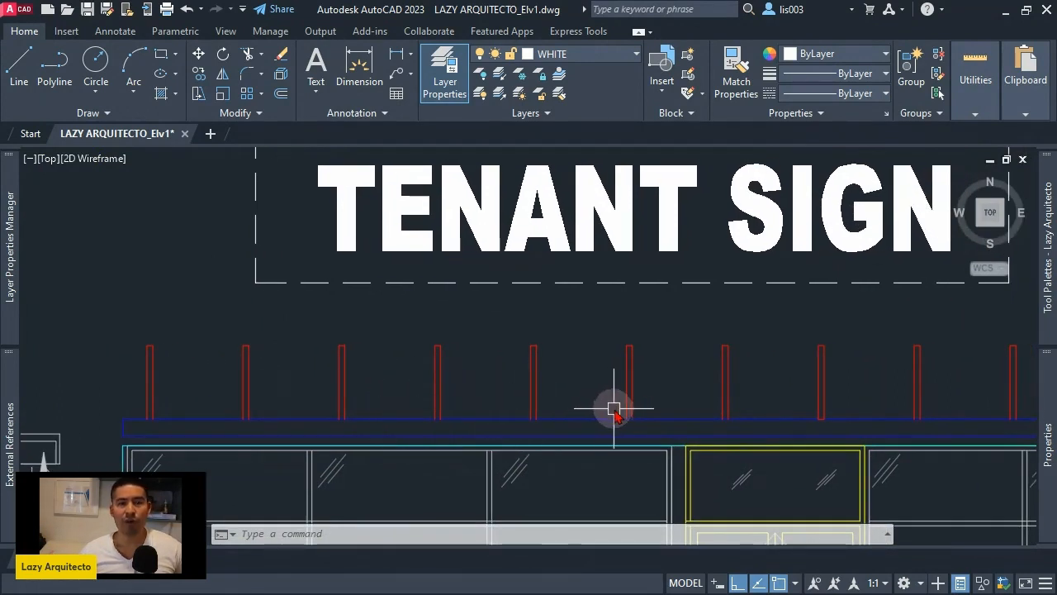
mouse_move(671, 399)
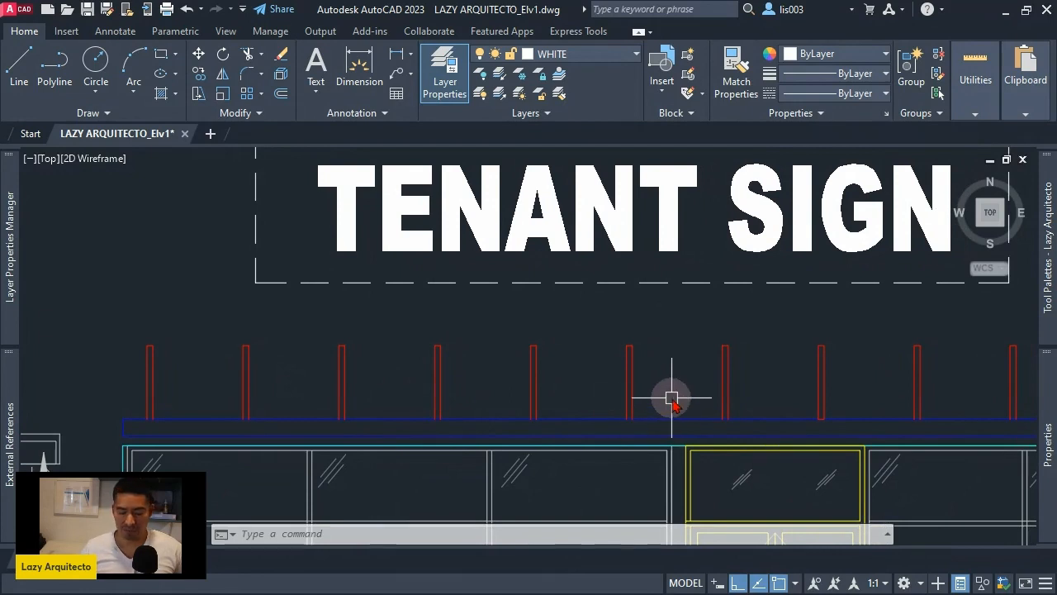
Show the Tool Palettes with Ctrl+3 and bring up the MText tool's properties
key(ctrl+3)
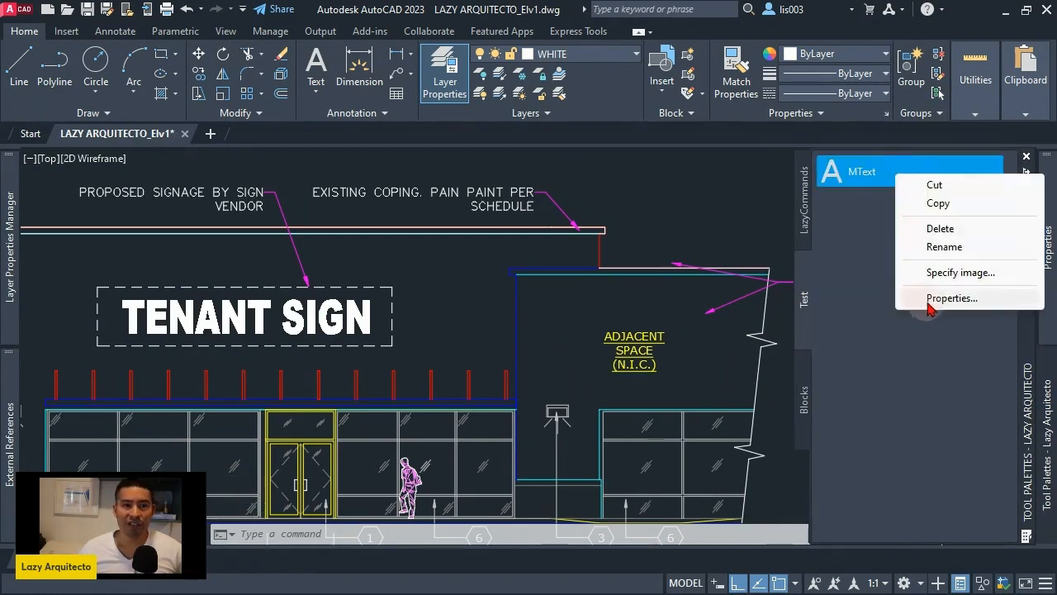
click(951, 299)
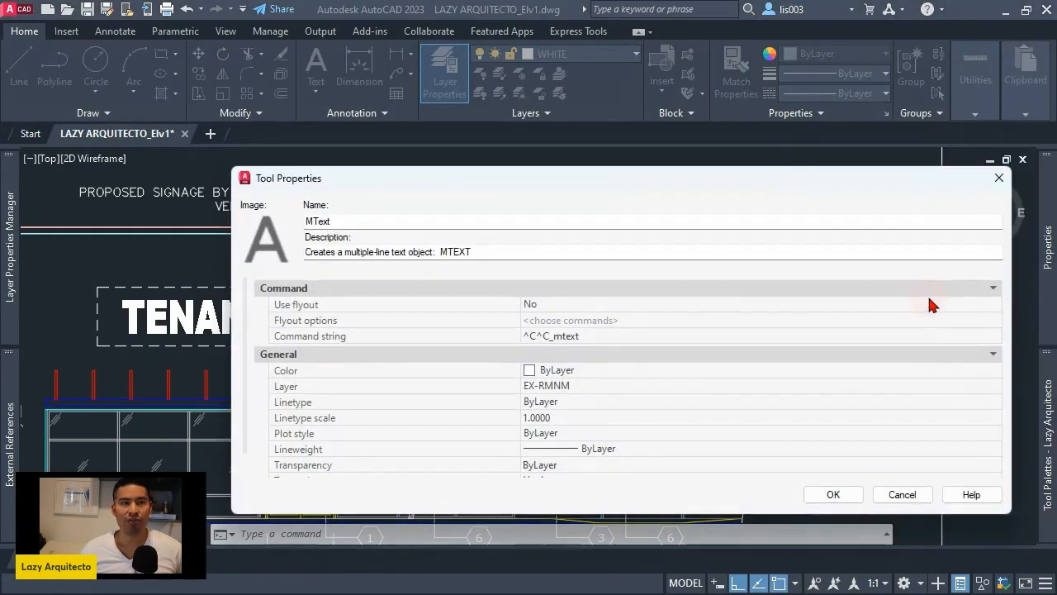
Name the tool LazyCap and paste a description about closing open enclosures into one item
click(355, 220)
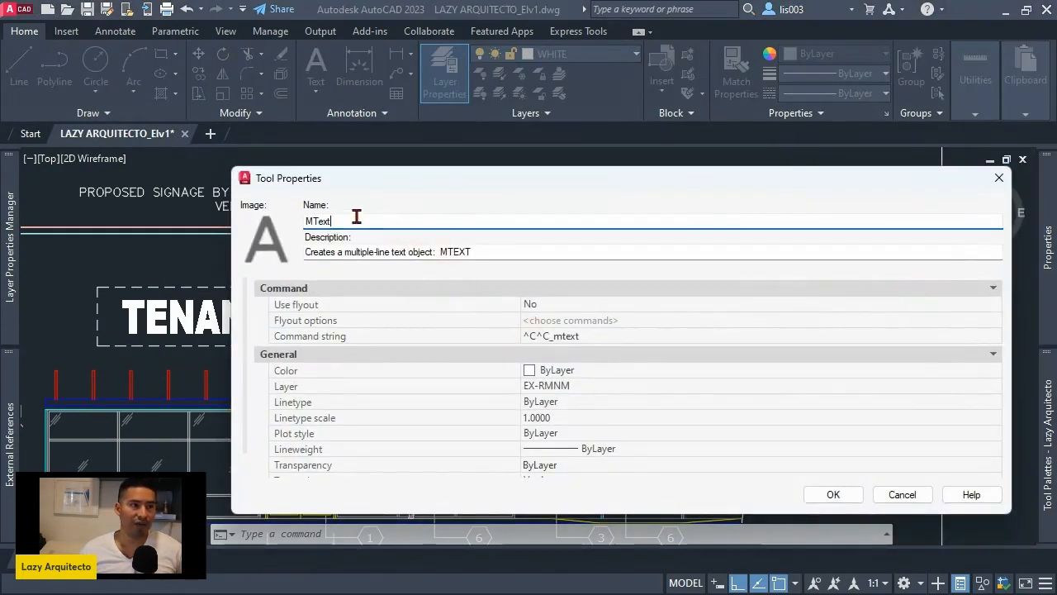
text(L)
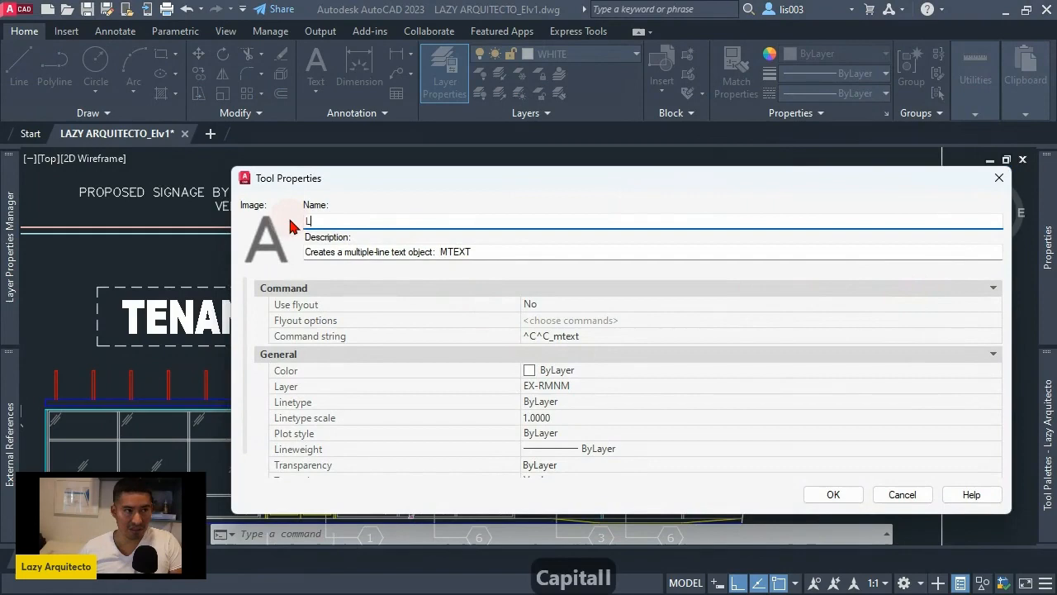
text(azy)
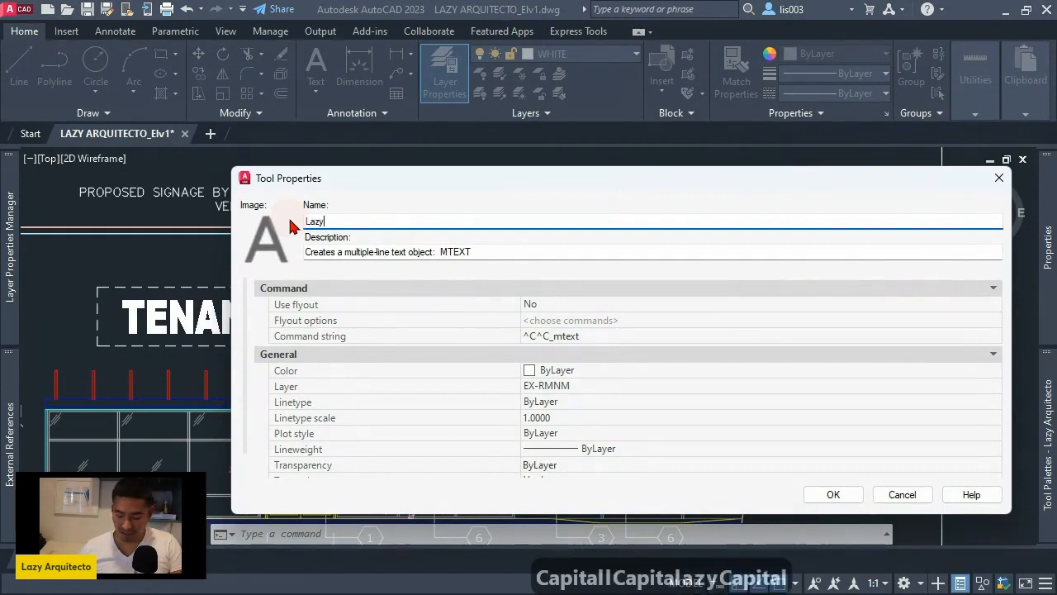
text(Cap)
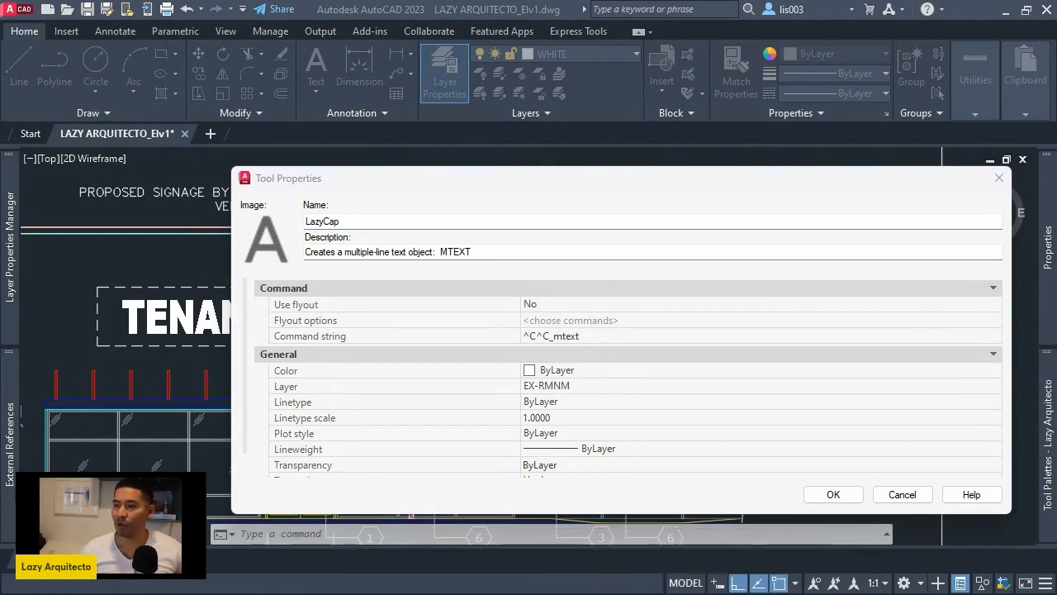
key(ctrl+c)
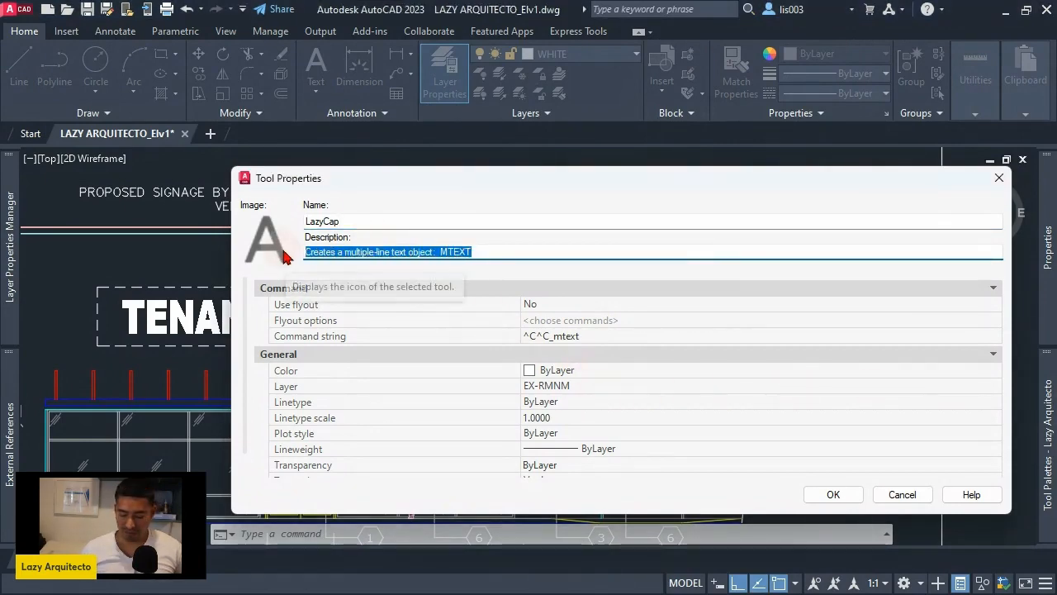
key(ctrl+v)
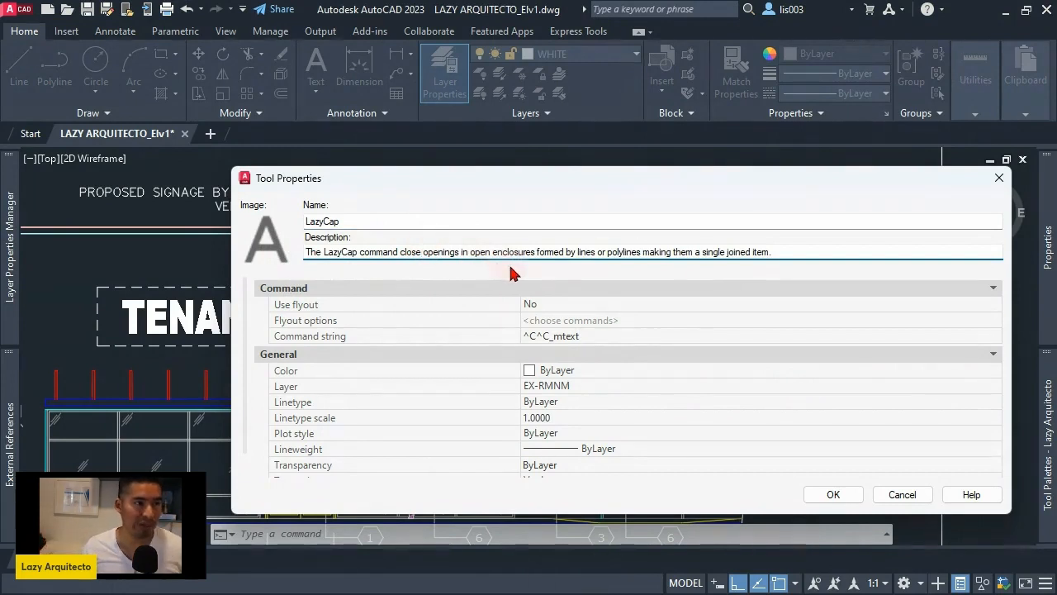
mouse_move(582, 258)
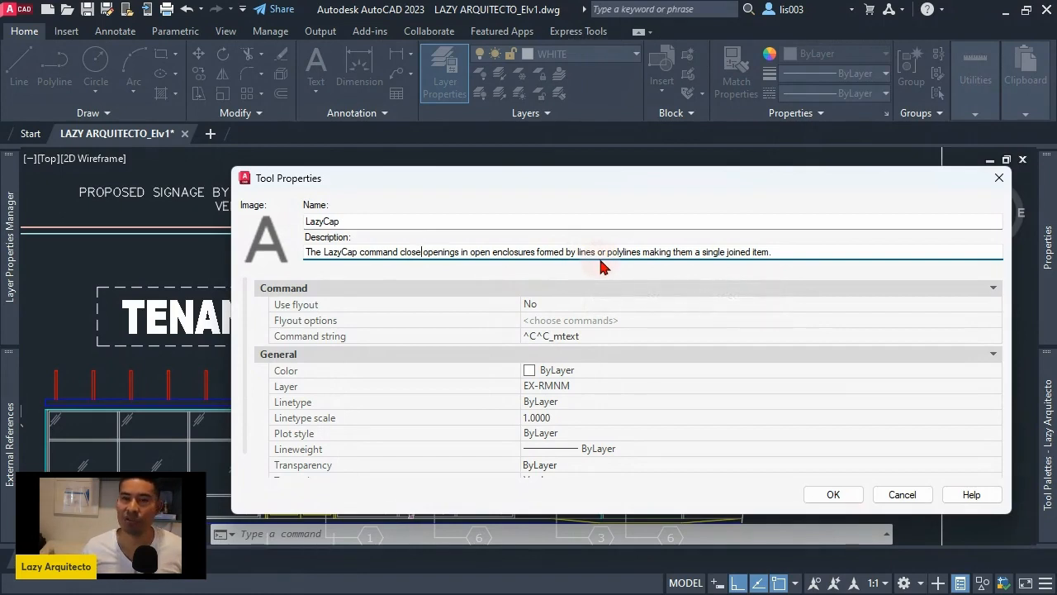
mouse_move(729, 378)
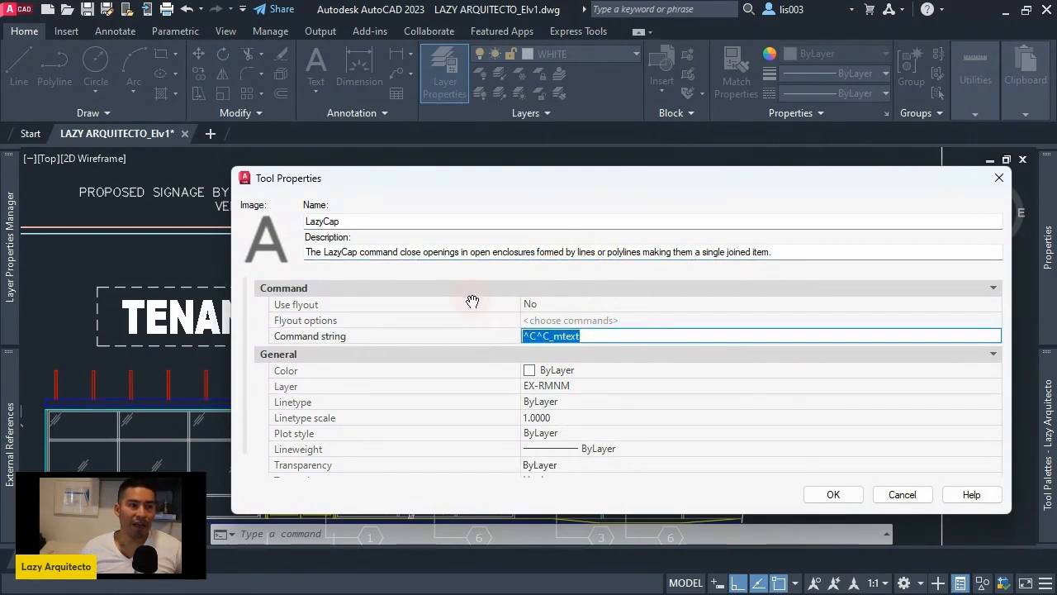
mouse_move(371, 336)
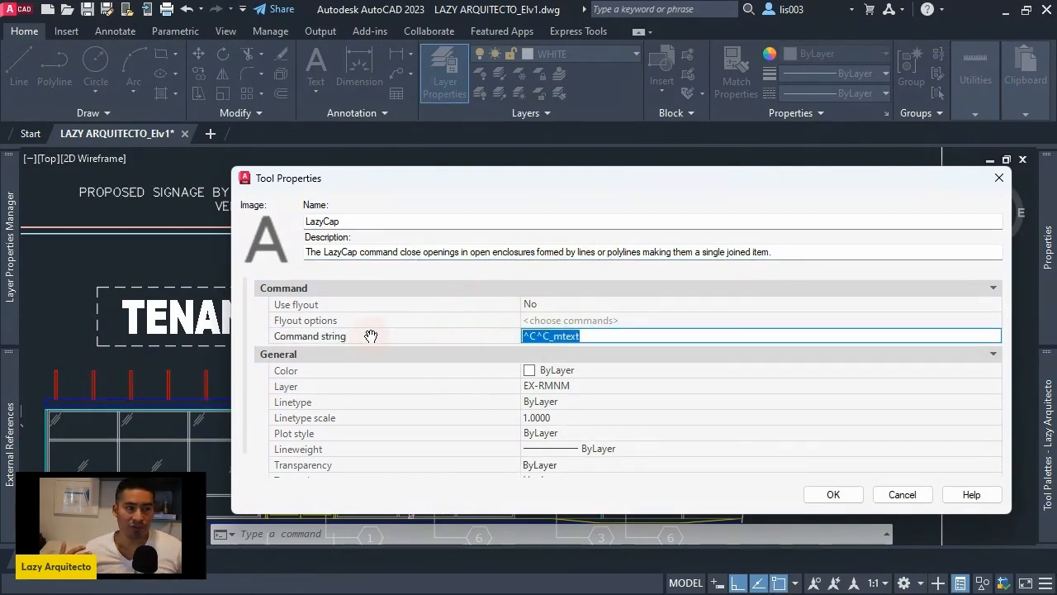
mouse_move(357, 343)
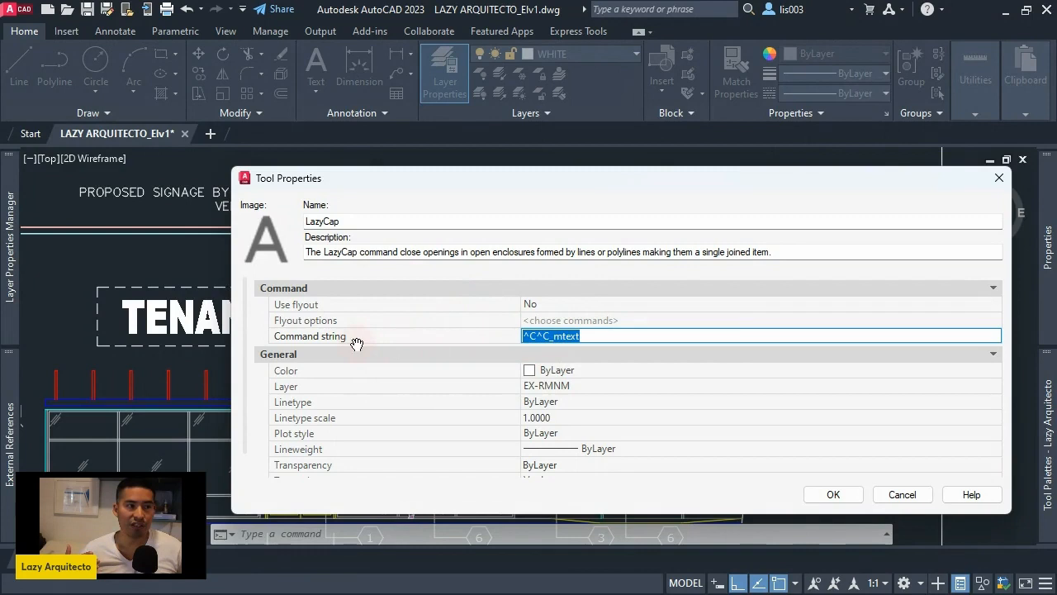
Set LazyCap's command string to ^c^c_pedit;m;\;y;j;0;c;; and confirm with OK
click(595, 336)
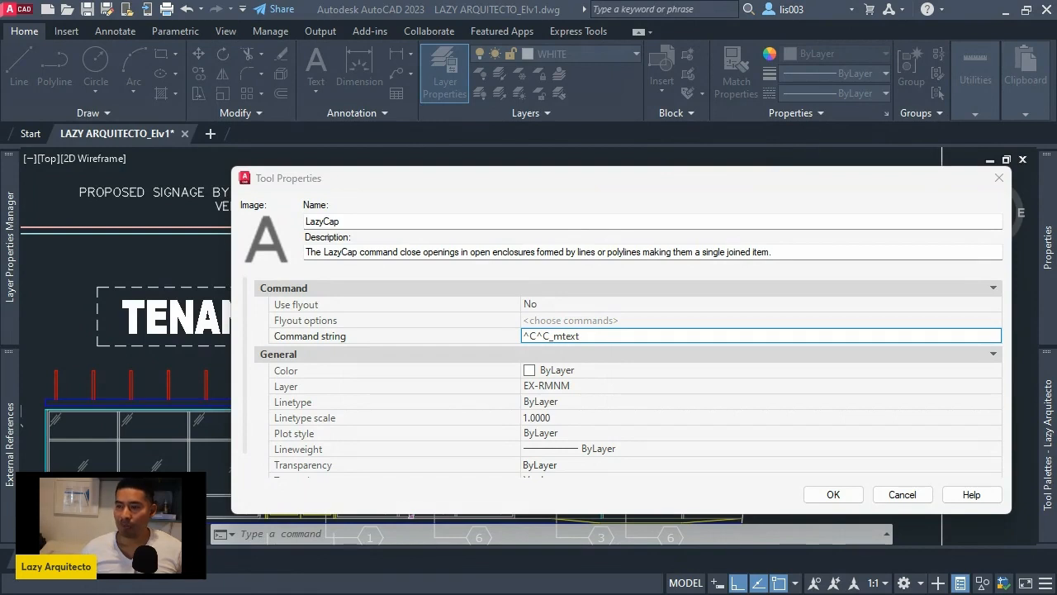
key(ctrl+c)
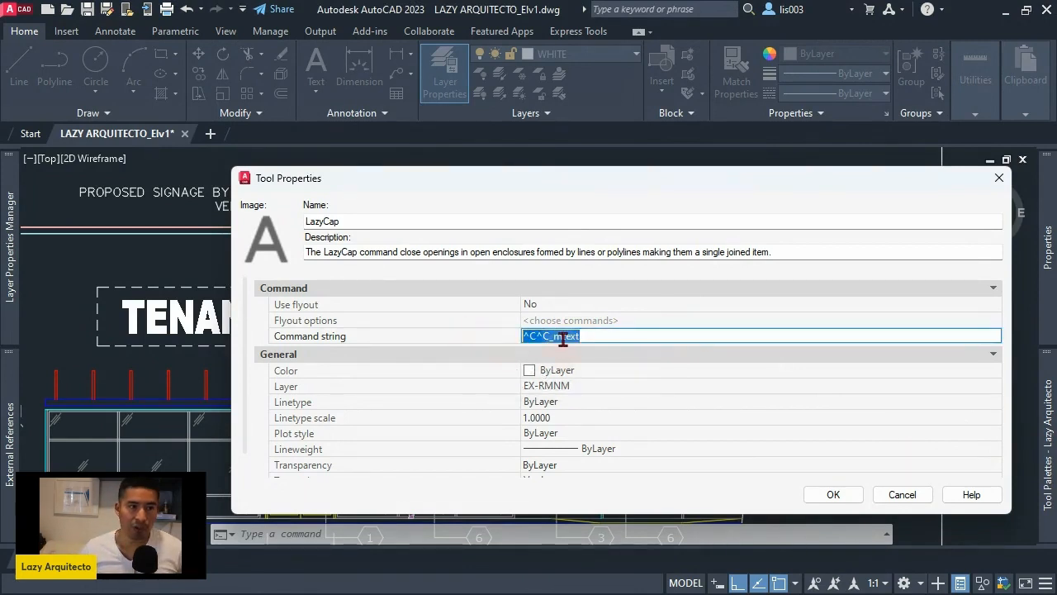
right_click(561, 335)
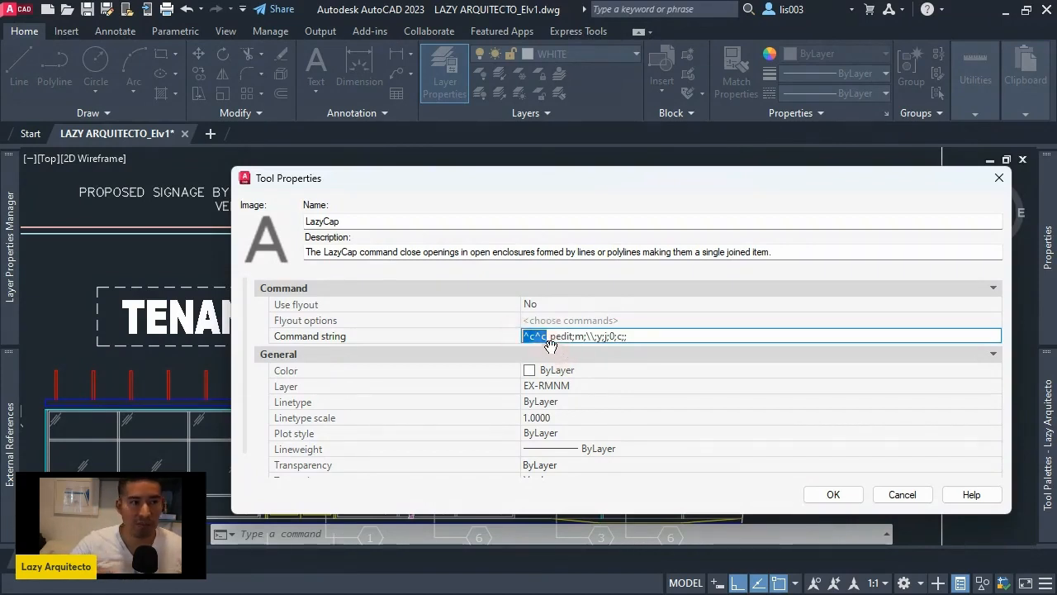
double_click(562, 336)
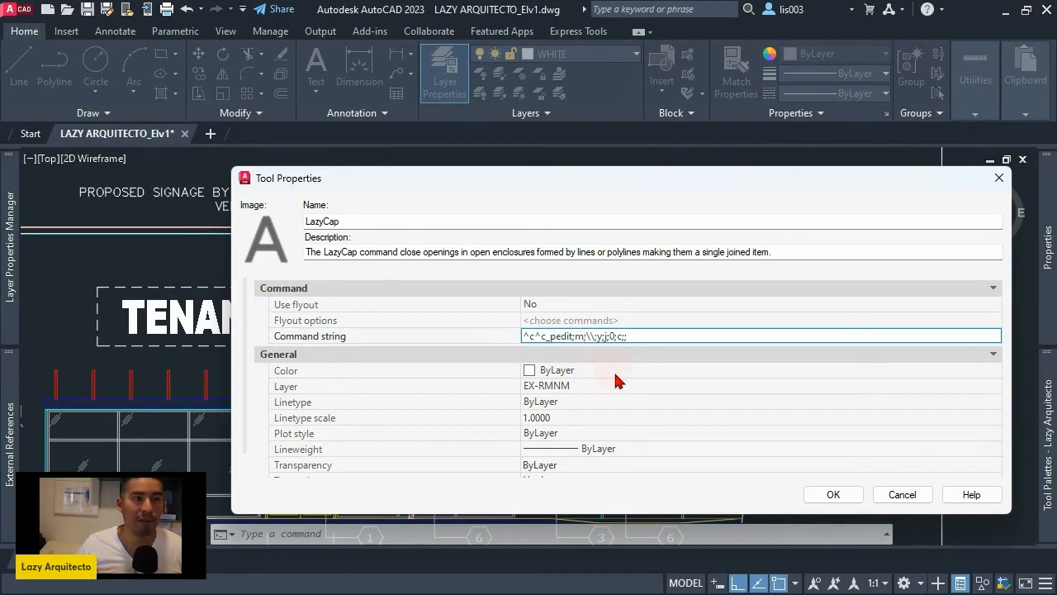
click(574, 336)
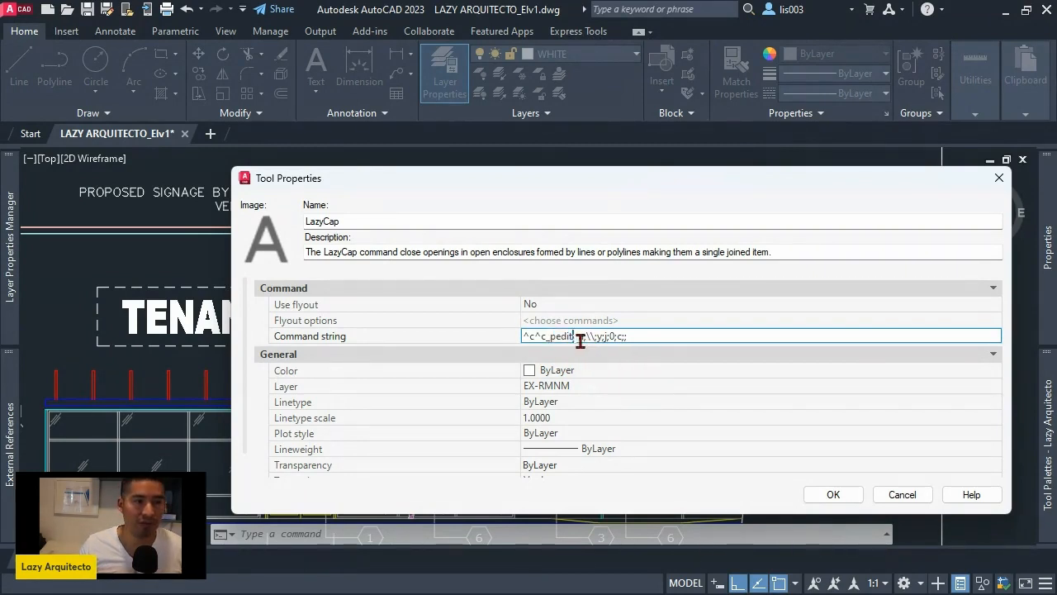
double_click(578, 336)
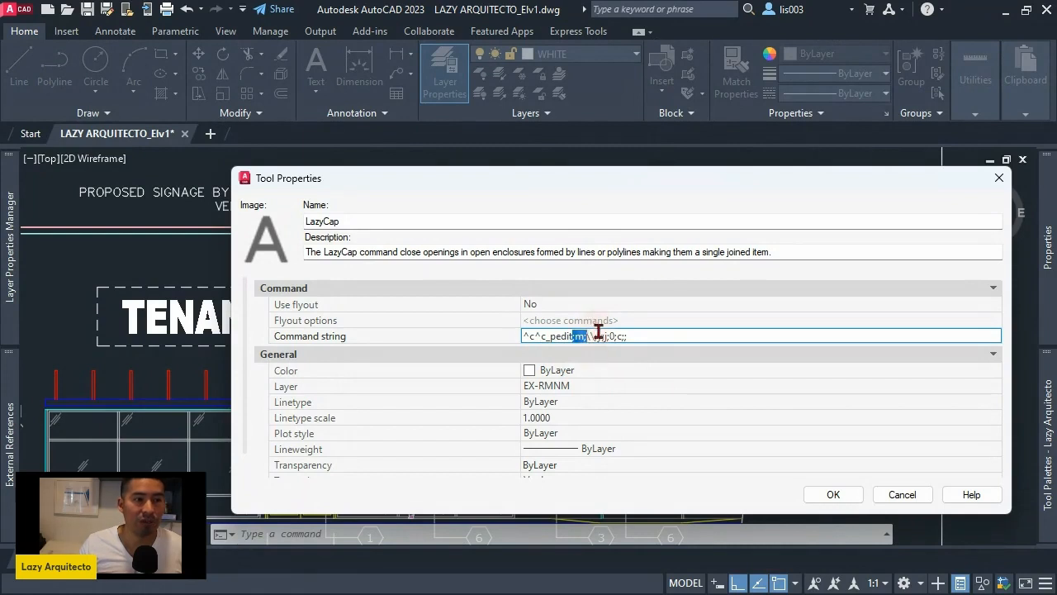
click(586, 336)
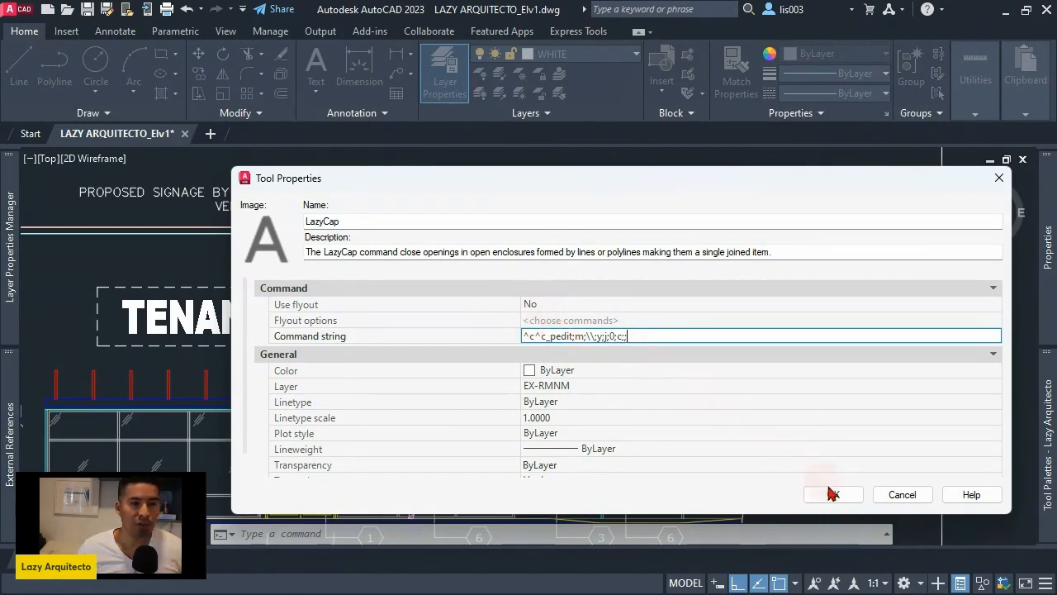
click(833, 494)
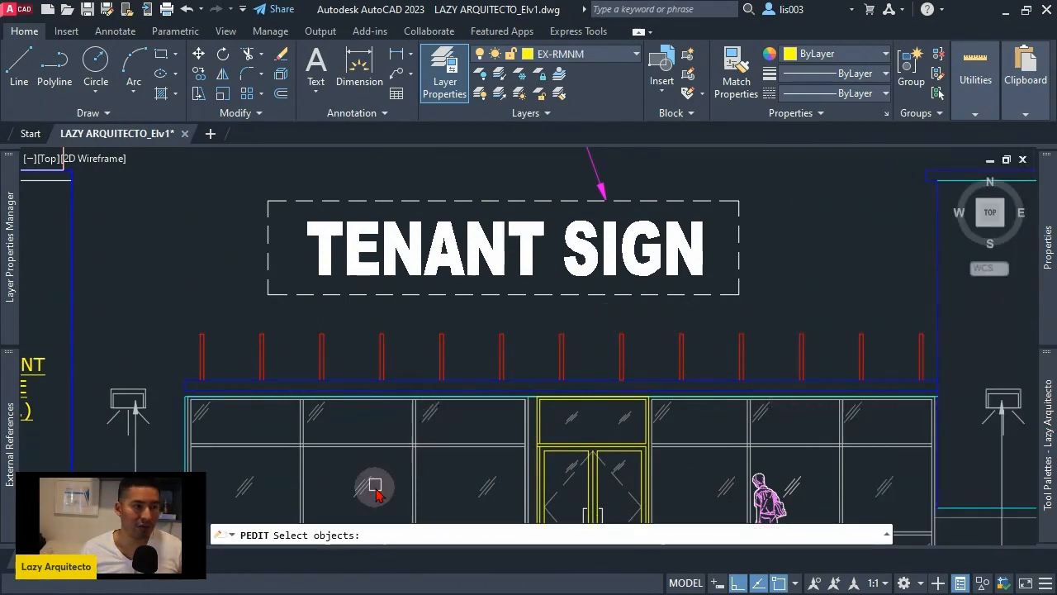
mouse_move(173, 329)
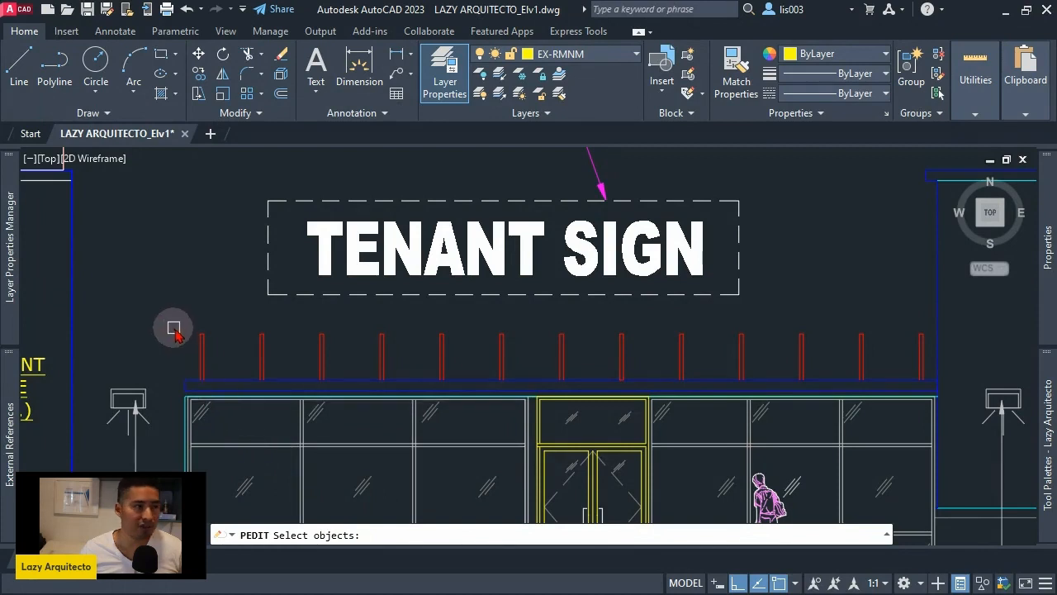